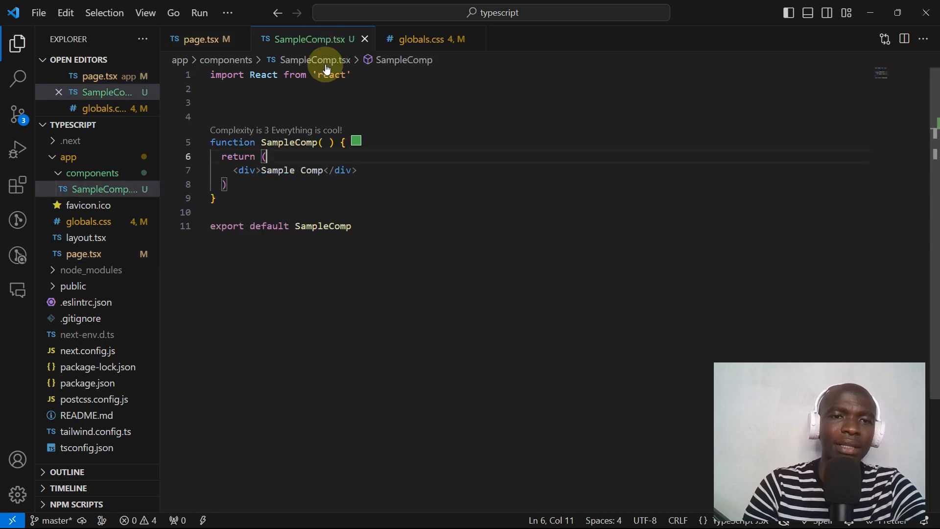
Step: Switch between the page.tsx and SampleComp editor tabs to view SampleComp's usage
left_click(200, 40)
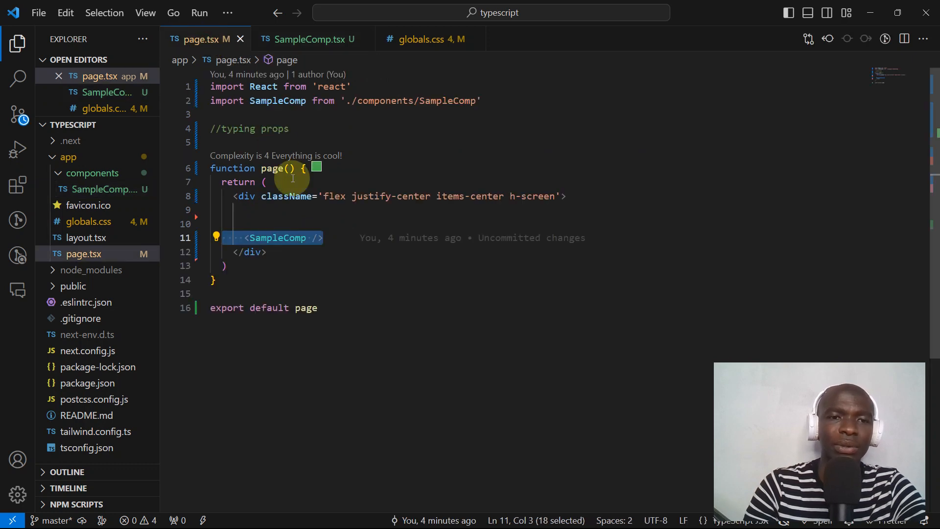
left_click(311, 39)
type("Title=\"\" ")
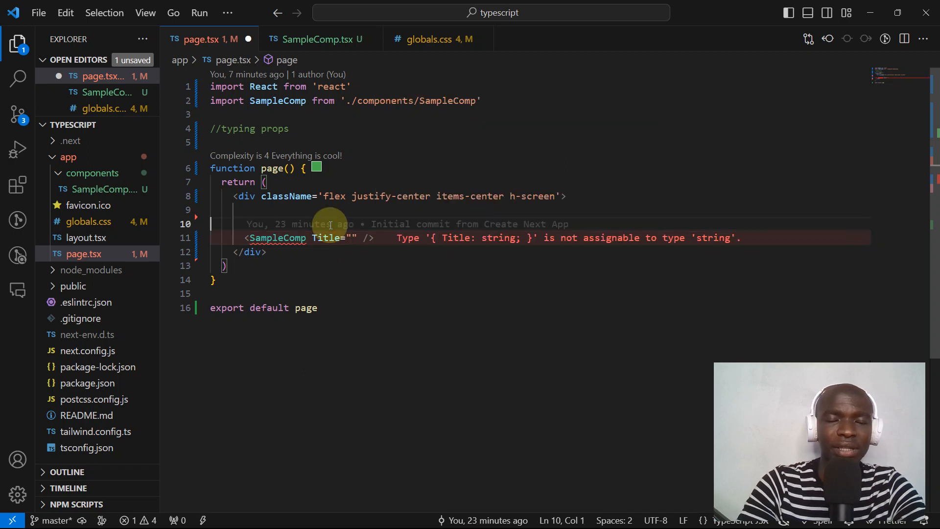
Step: Return to the SampleComp.tsx tab after adding Title="" in page.tsx
left_click(312, 39)
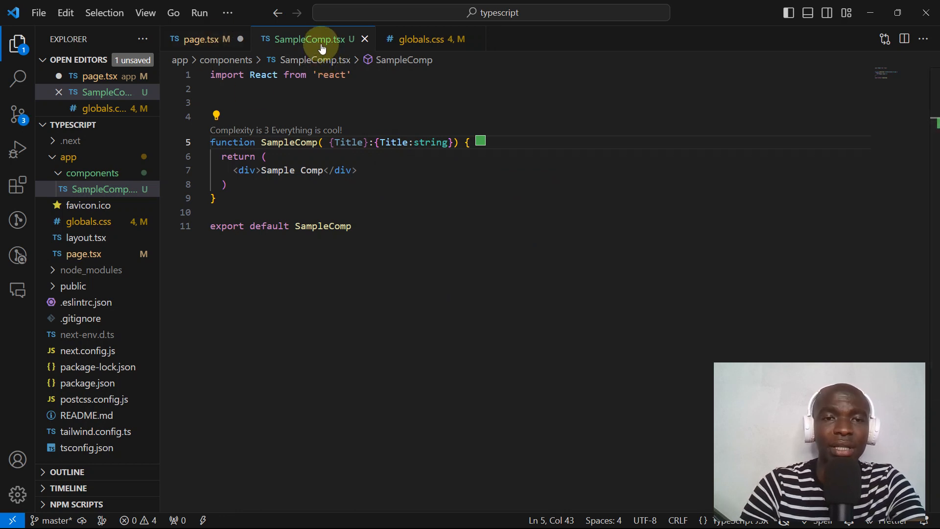
Step: Replace SampleComp's div text with 'Rendered Title {Title}'
type("Rendered Title {Title}")
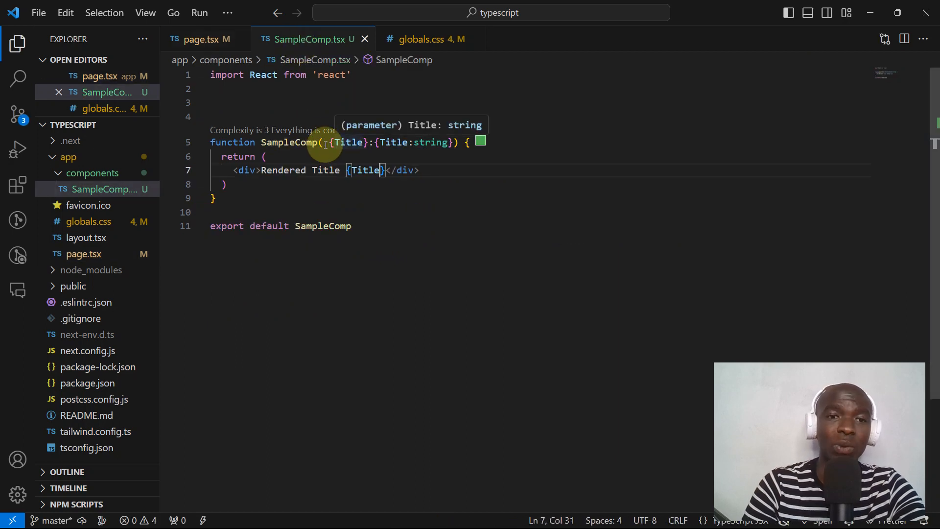
Step: Check the Title parameter's string type from the editor tab
left_click(204, 39)
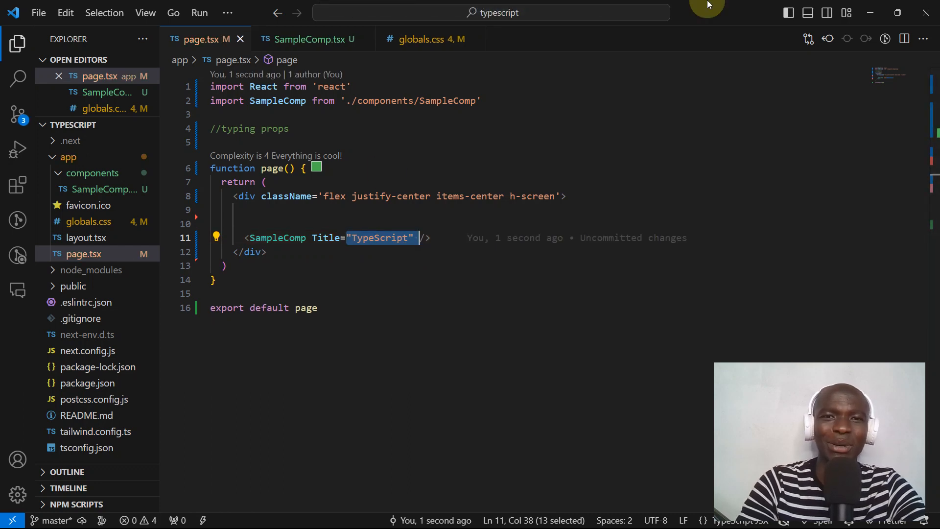